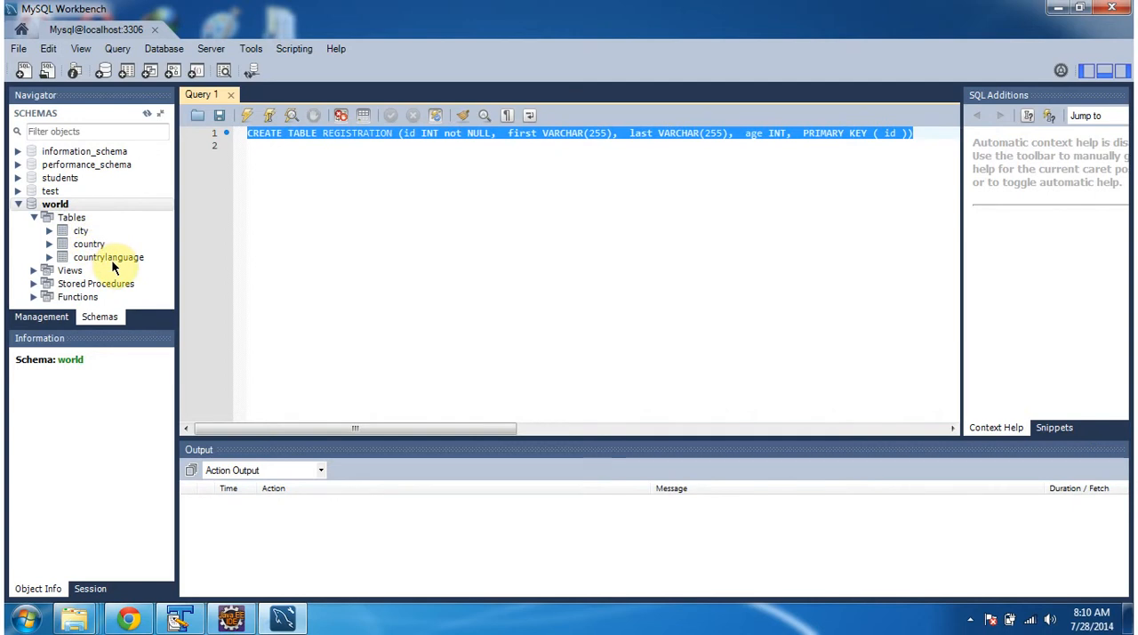
mouse_move(345, 146)
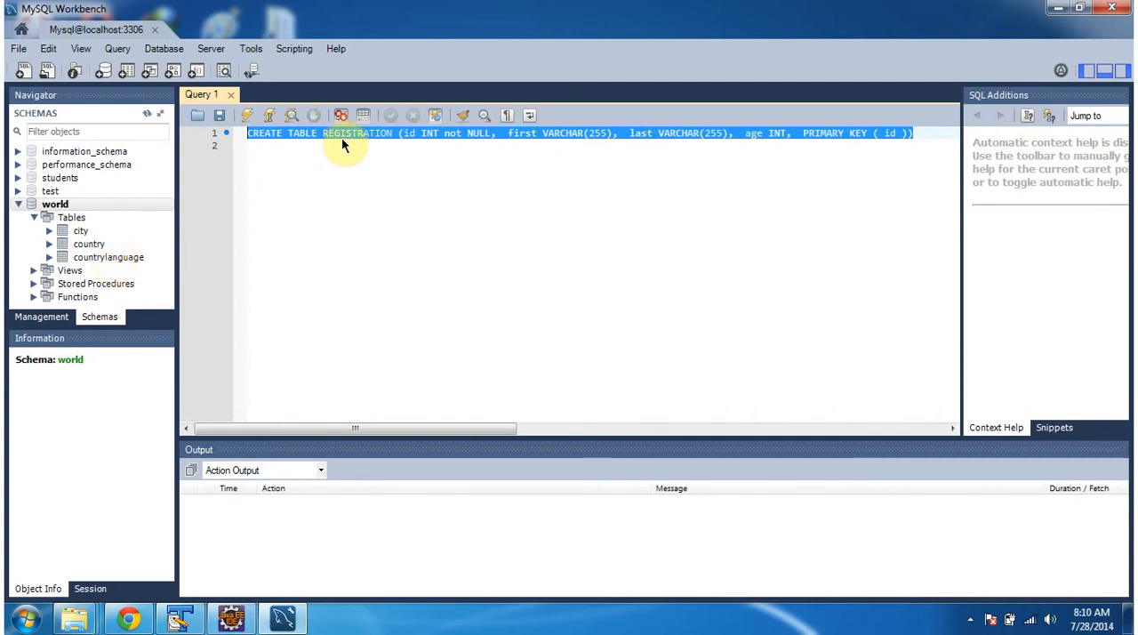
Review the CREATE TABLE REGISTRATION query with id, first, last and age columns in Query 1.
double_click(357, 131)
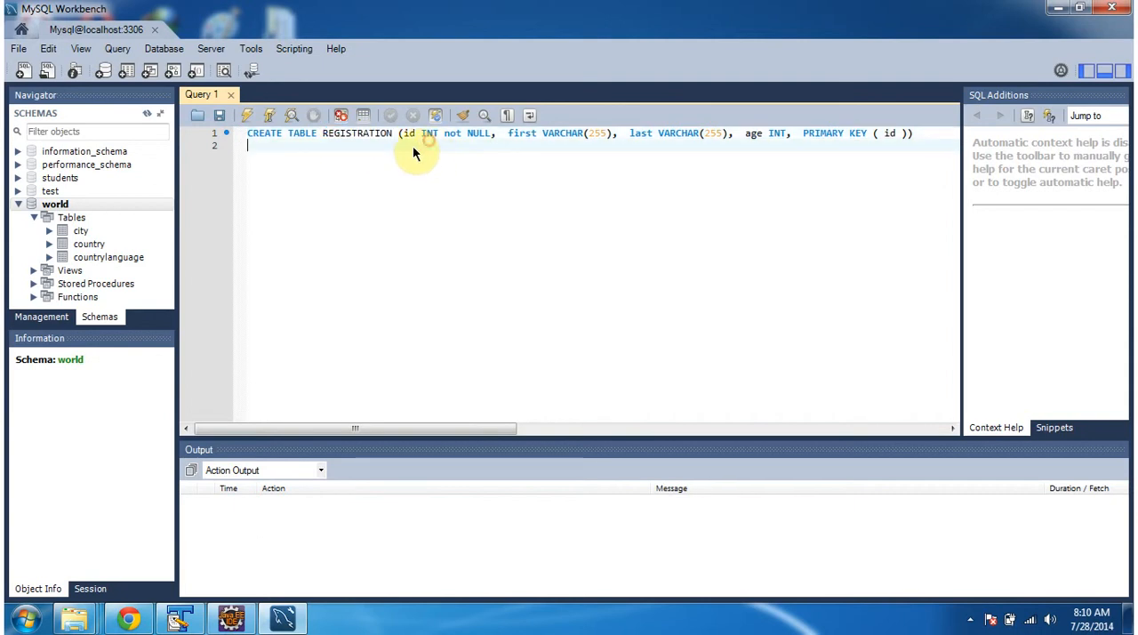
mouse_move(409, 143)
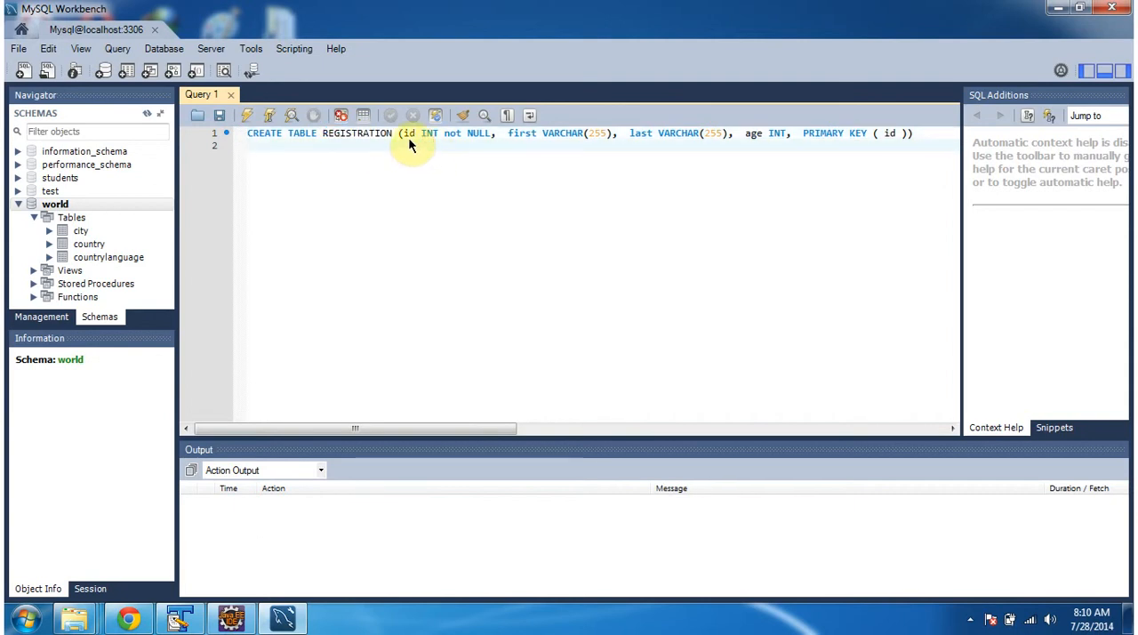
mouse_move(786, 139)
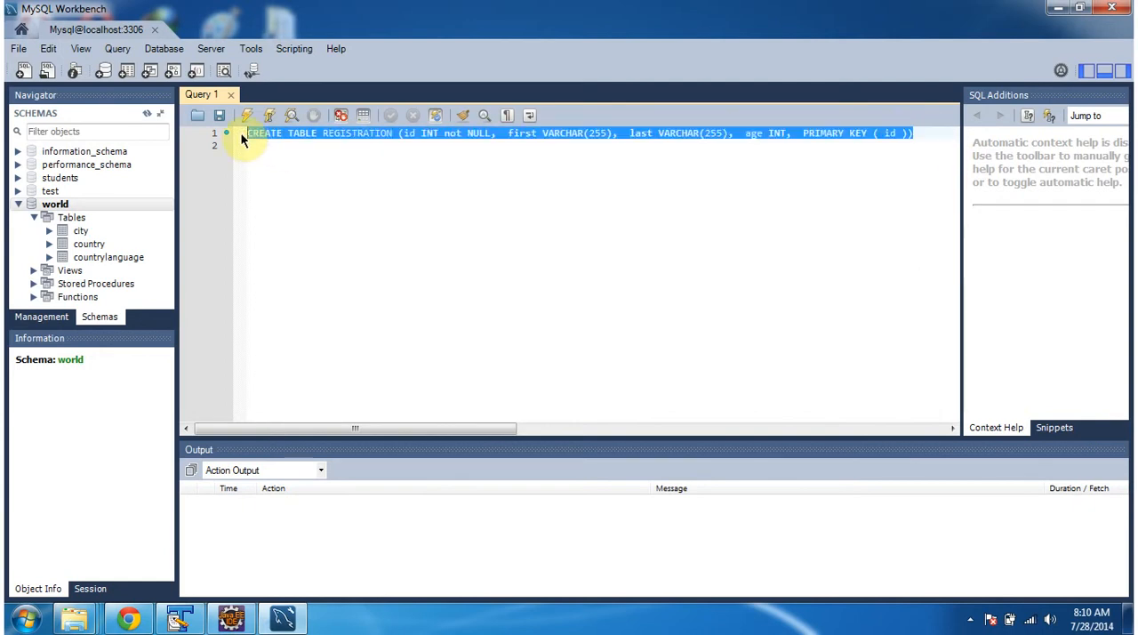
mouse_move(343, 153)
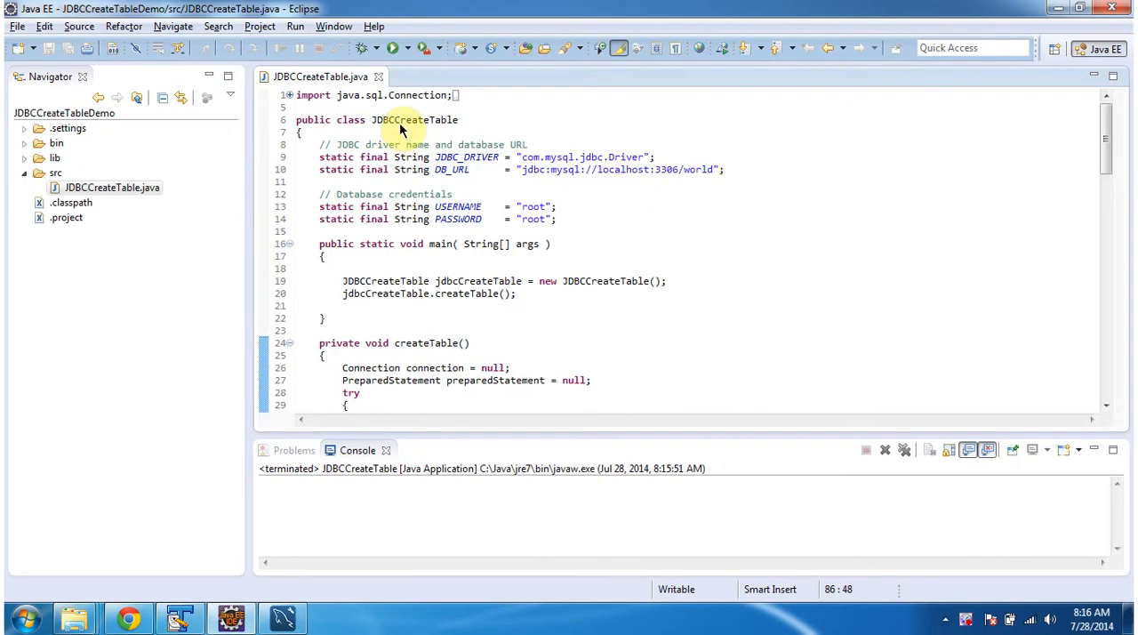
Maximize the JDBCCreateTable.java editor and bring the CREATE TABLE REGISTRATION SQL string into view.
double_click(416, 119)
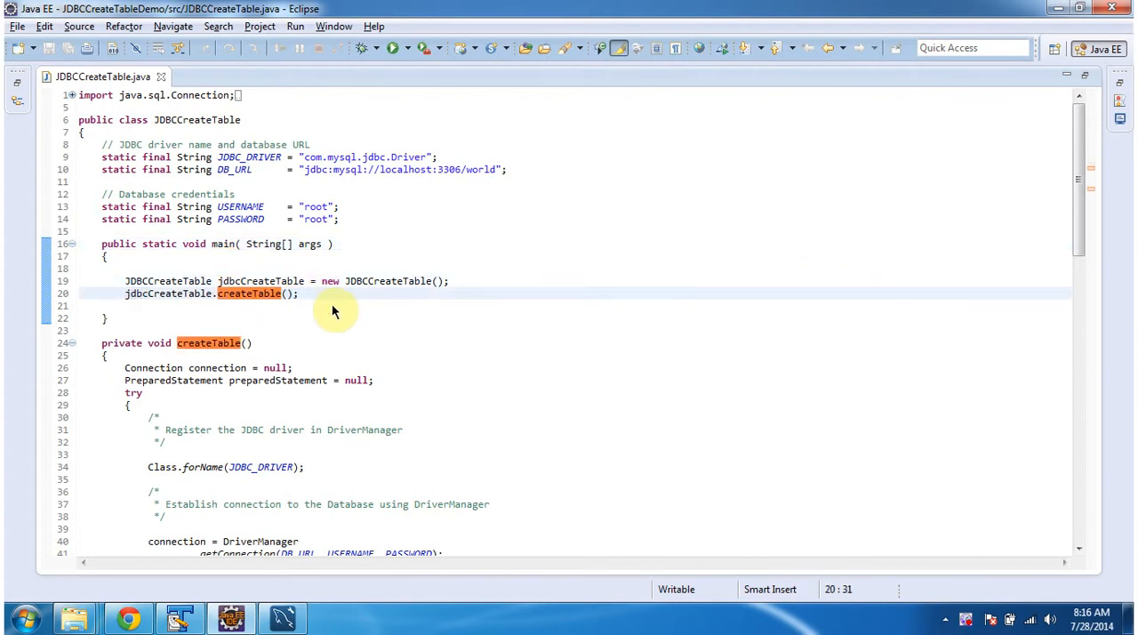
scroll("down", 3)
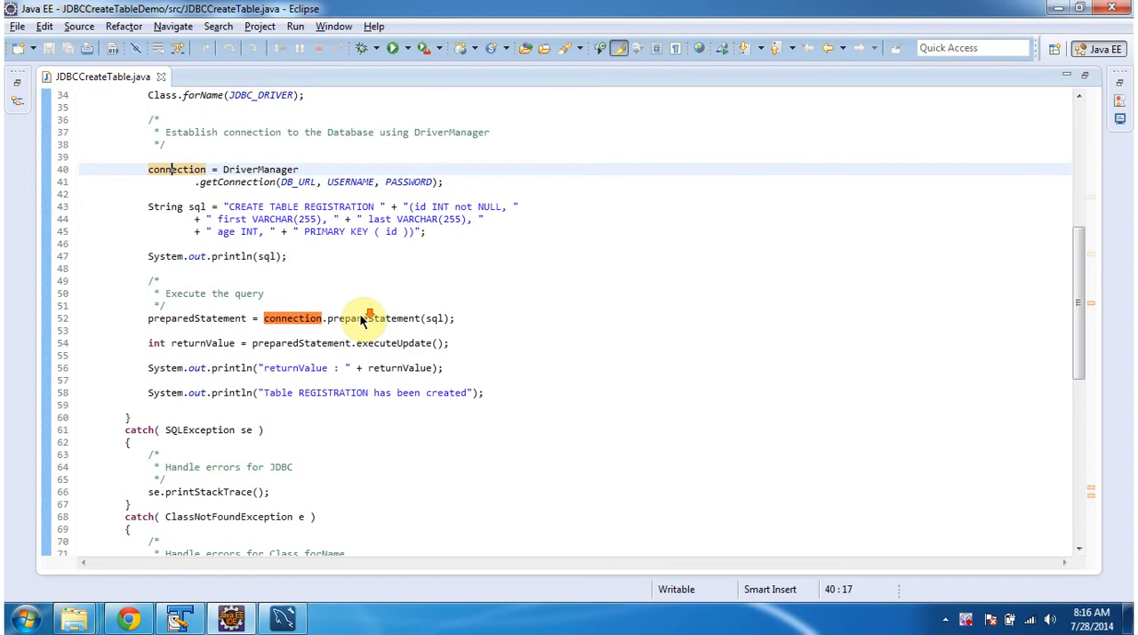
mouse_move(370, 331)
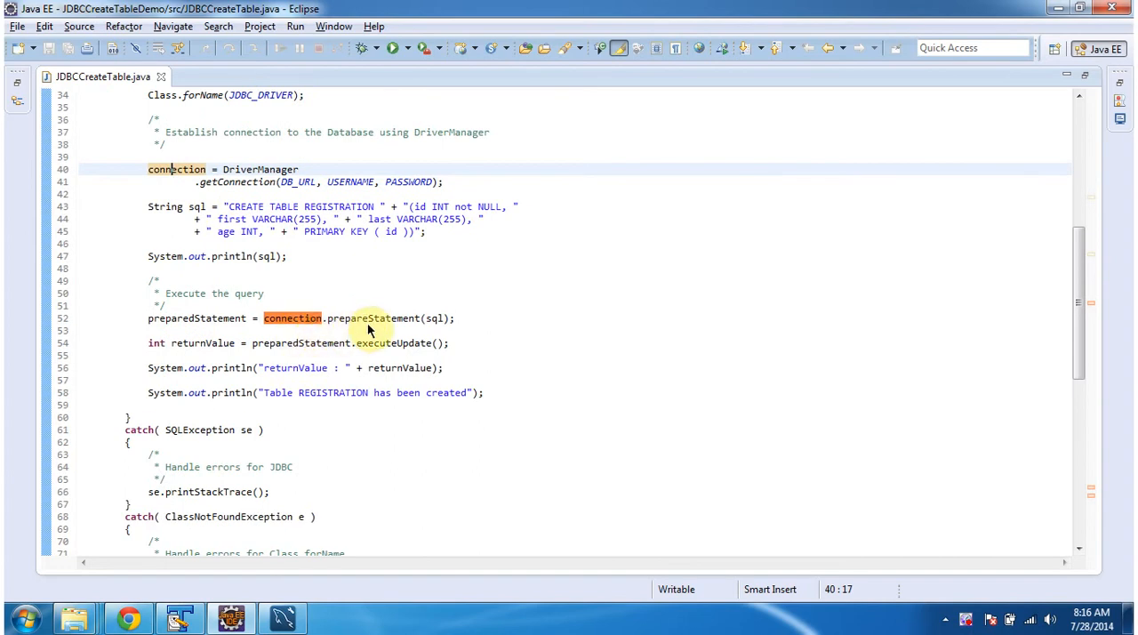
left_click(372, 318)
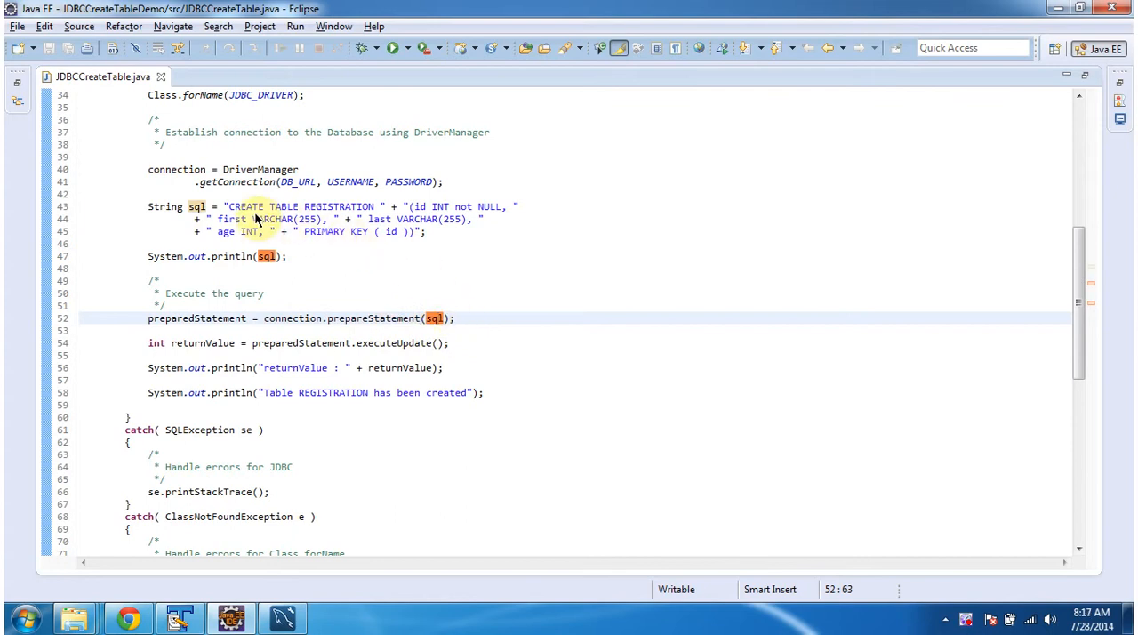
mouse_move(323, 218)
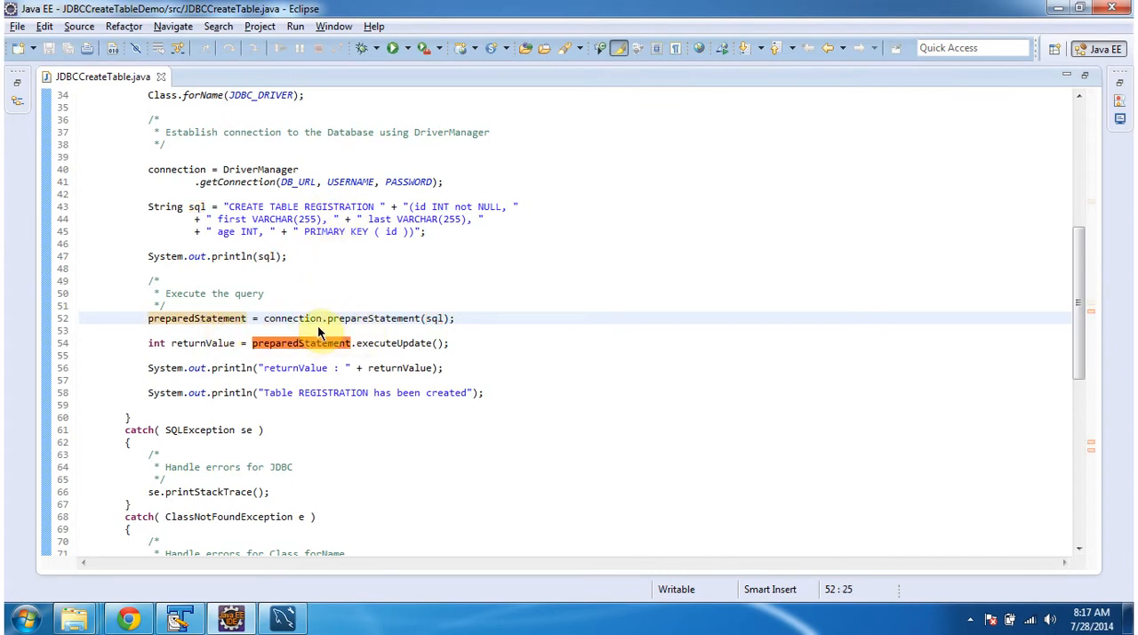
scroll("down", 3)
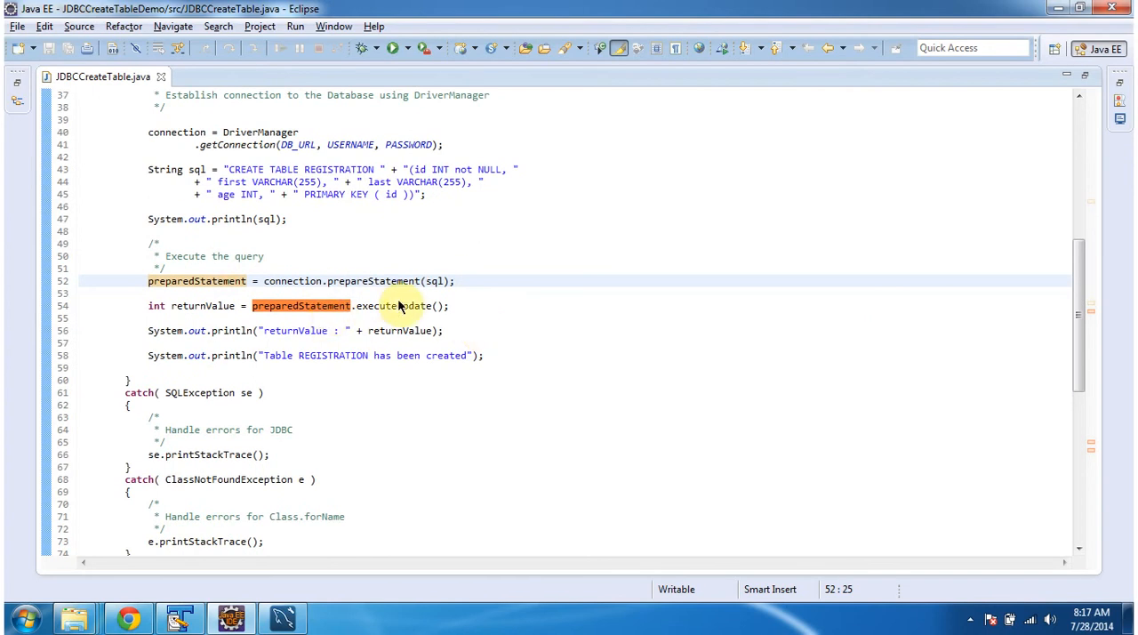
left_click(402, 306)
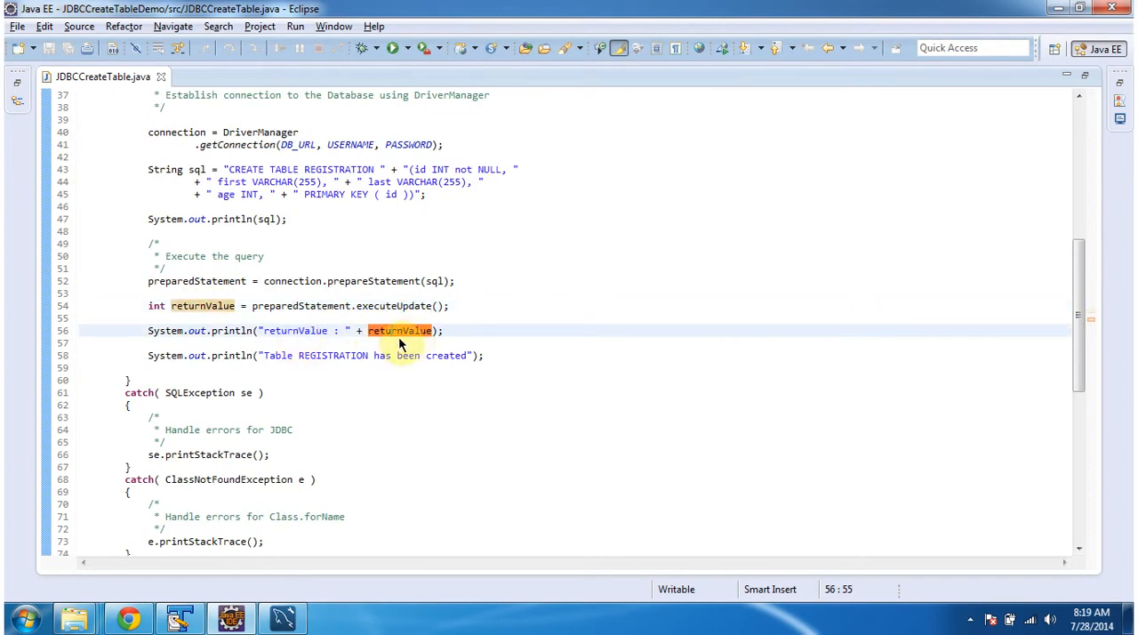
scroll("down", 3)
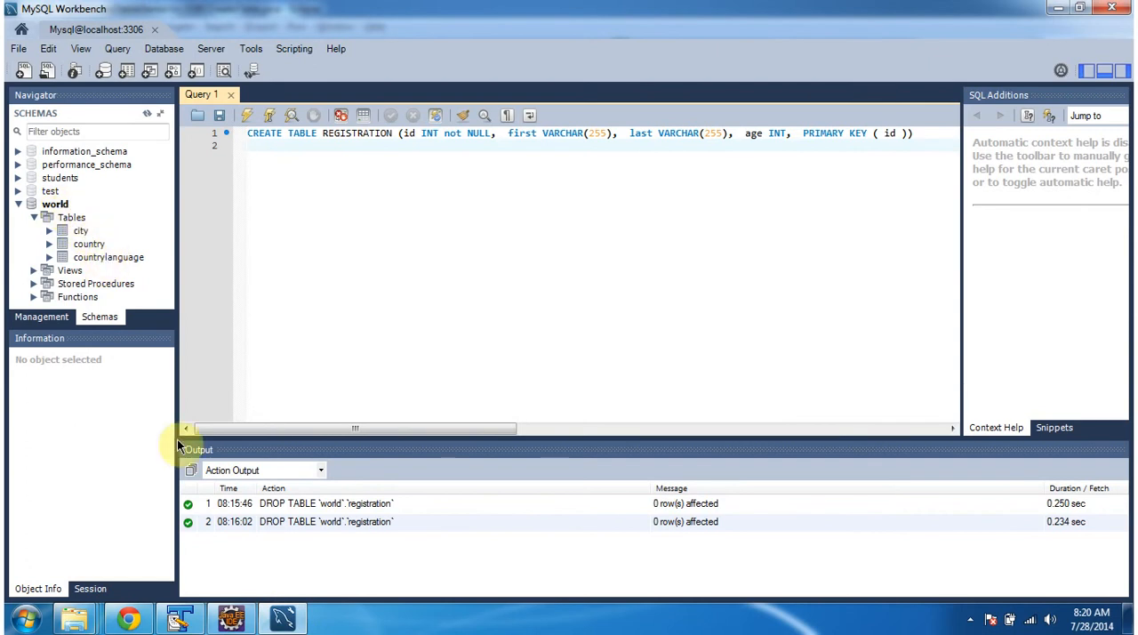
Refresh the Schemas navigator so the registration table appears under world > Tables.
left_click(232, 618)
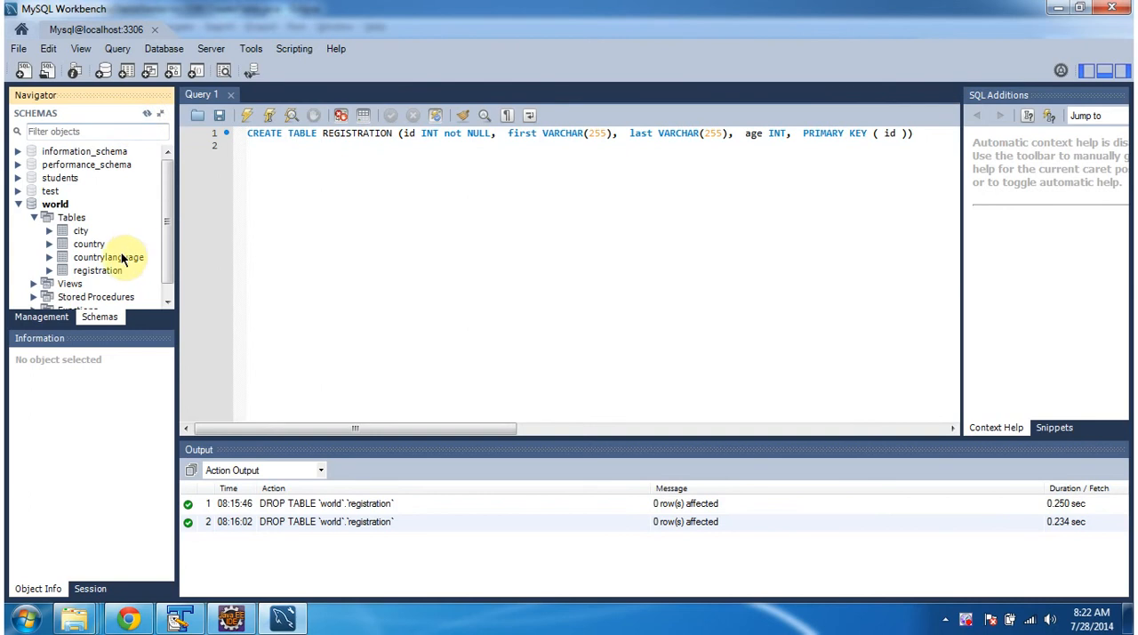
Show the registration table's columns: id int PK, first and last varchar(255), age int.
left_click(98, 270)
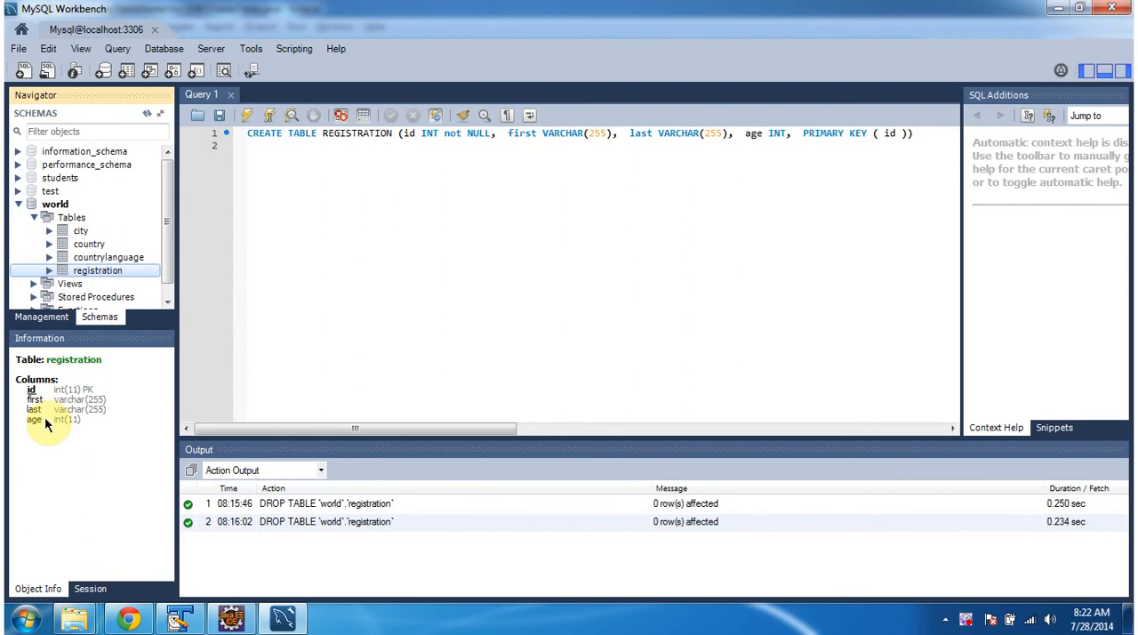
mouse_move(50, 423)
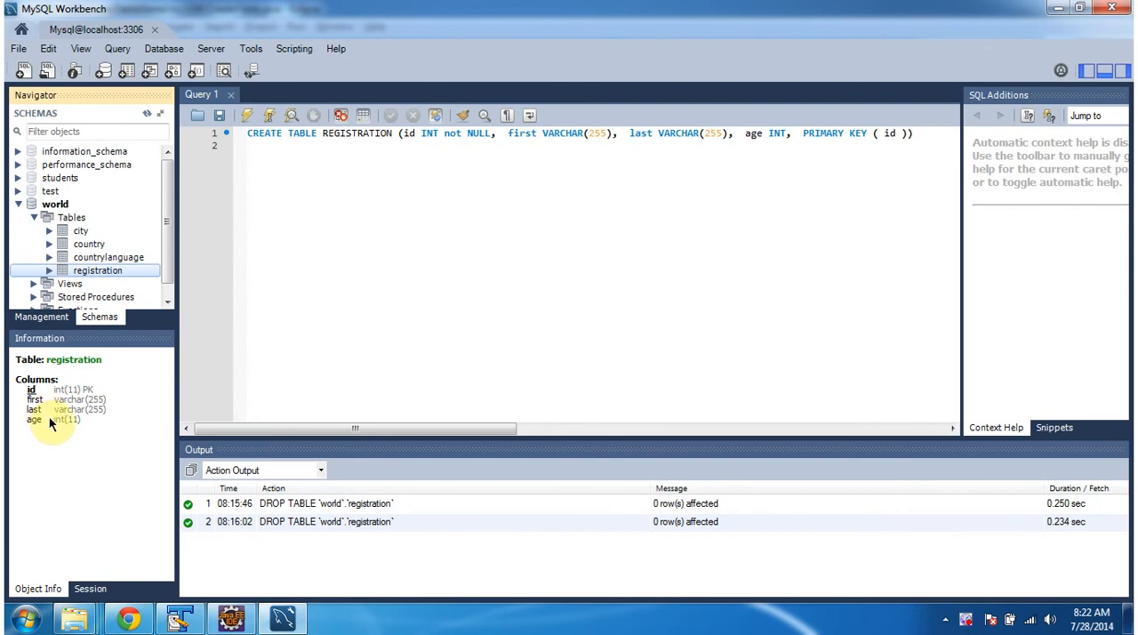